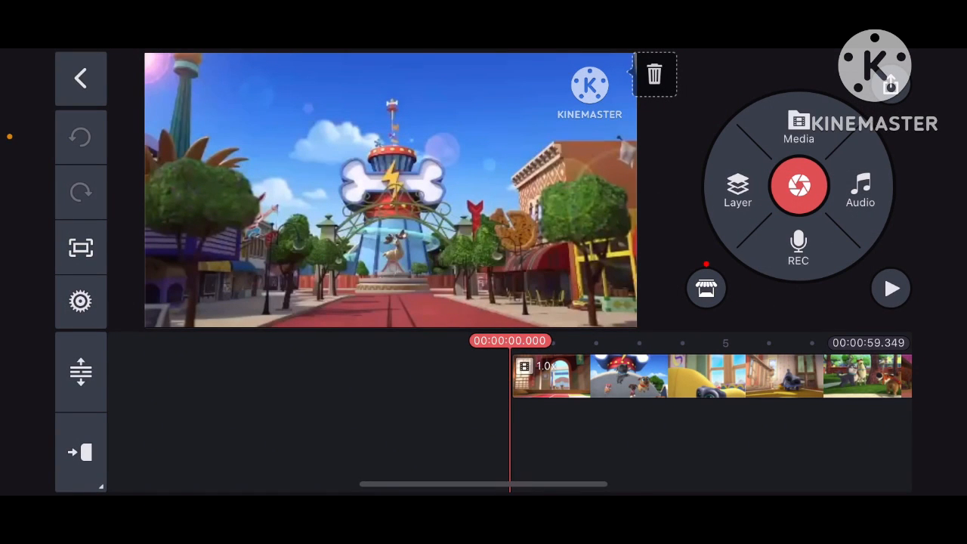
Step: Add a Color Changer effect layer from the Layer > Effect > Color Changer list
{"action": "left_click", "coordinate": [737, 189]}
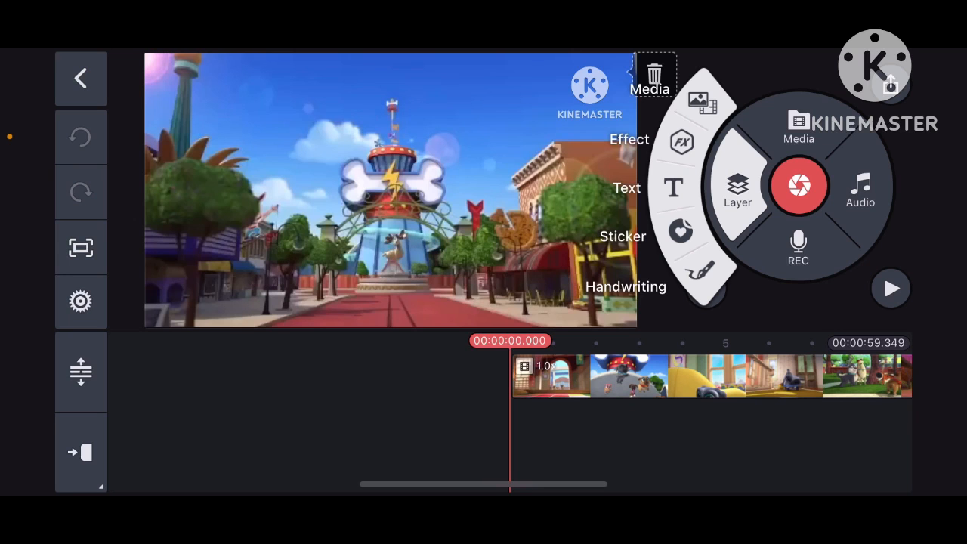
{"action": "left_click", "coordinate": [629, 139]}
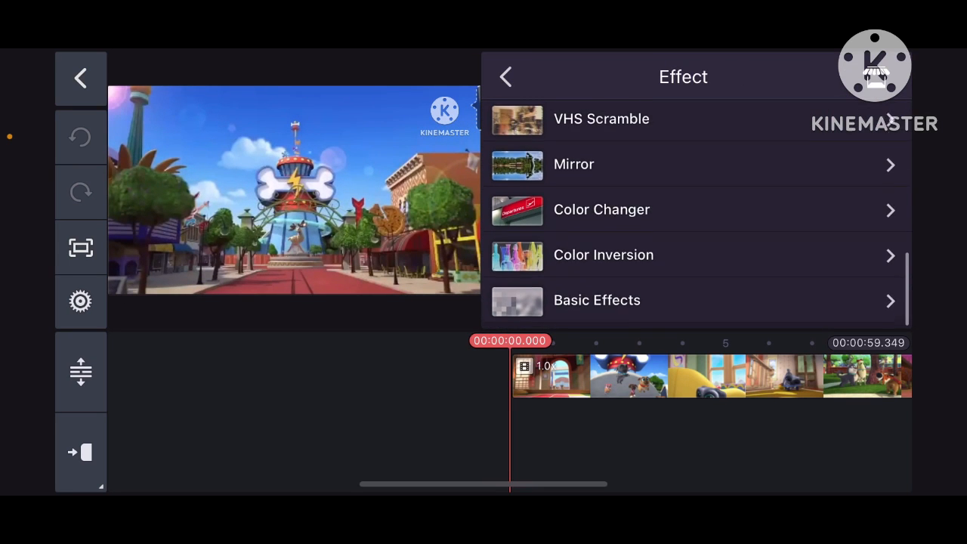
{"action": "left_click", "coordinate": [601, 210]}
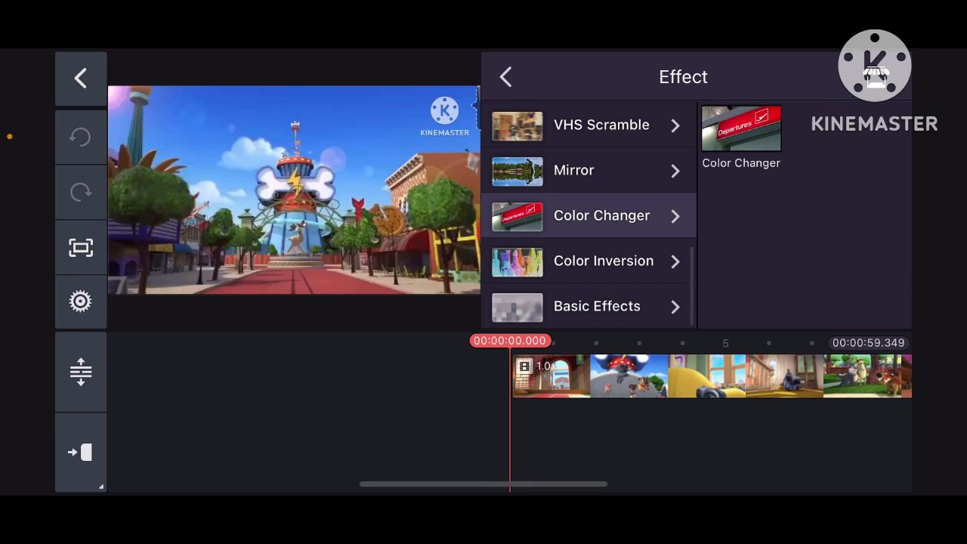
{"action": "left_click", "coordinate": [741, 129]}
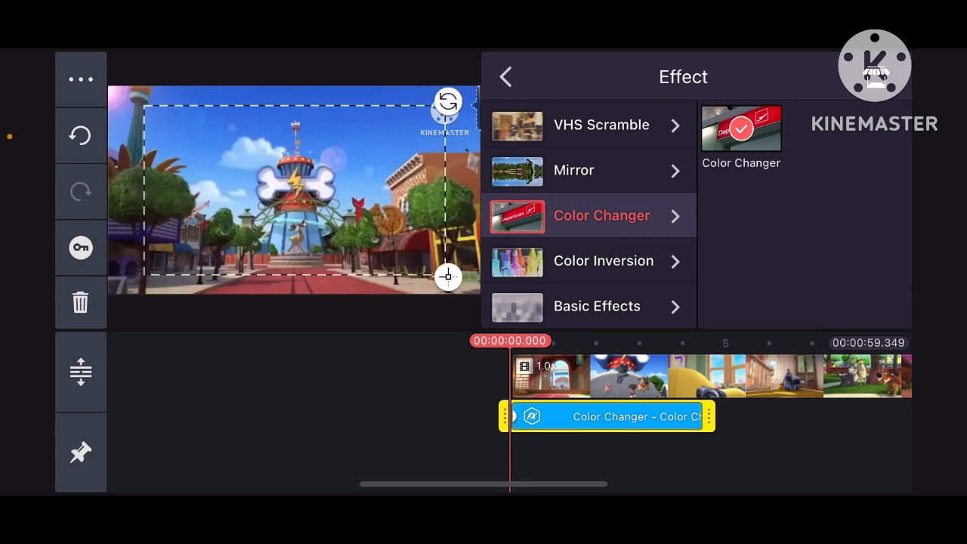
Step: Set the Color Changer's colour offset to 278 and tweak its sliders for an orange sky
{"action": "left_click", "coordinate": [504, 76]}
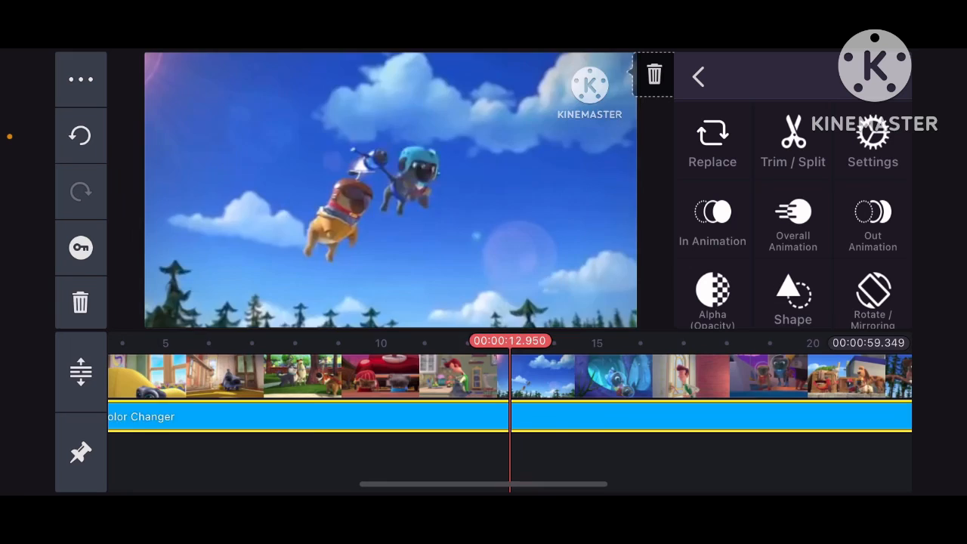
{"action": "left_click", "coordinate": [872, 143]}
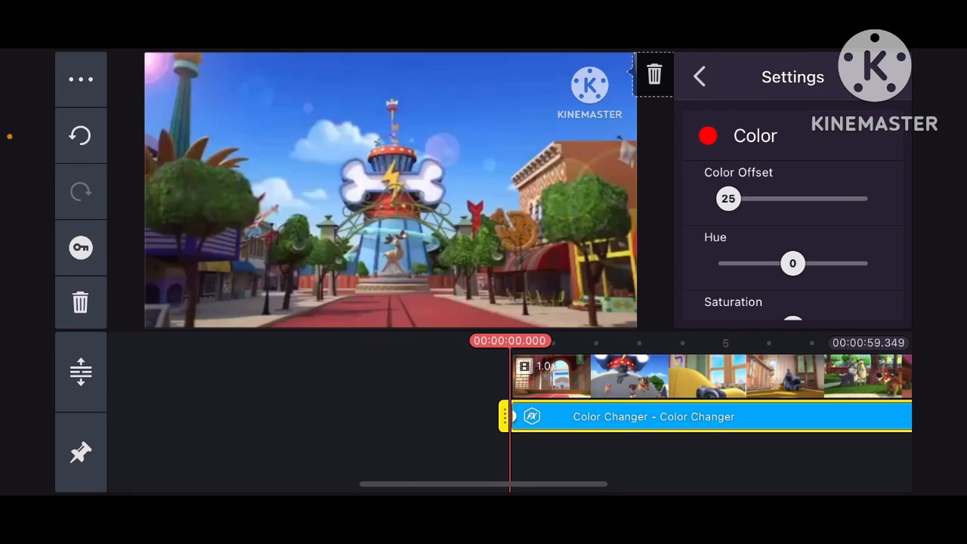
{"action": "left_click_drag", "start_coordinate": [729, 199], "coordinate": [831, 199]}
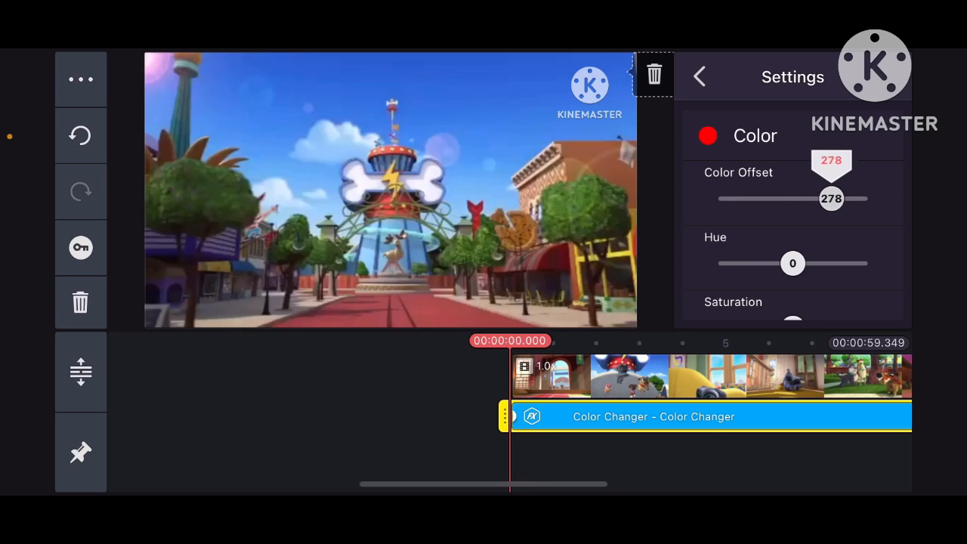
{"action": "left_click_drag", "start_coordinate": [830, 198], "coordinate": [866, 198]}
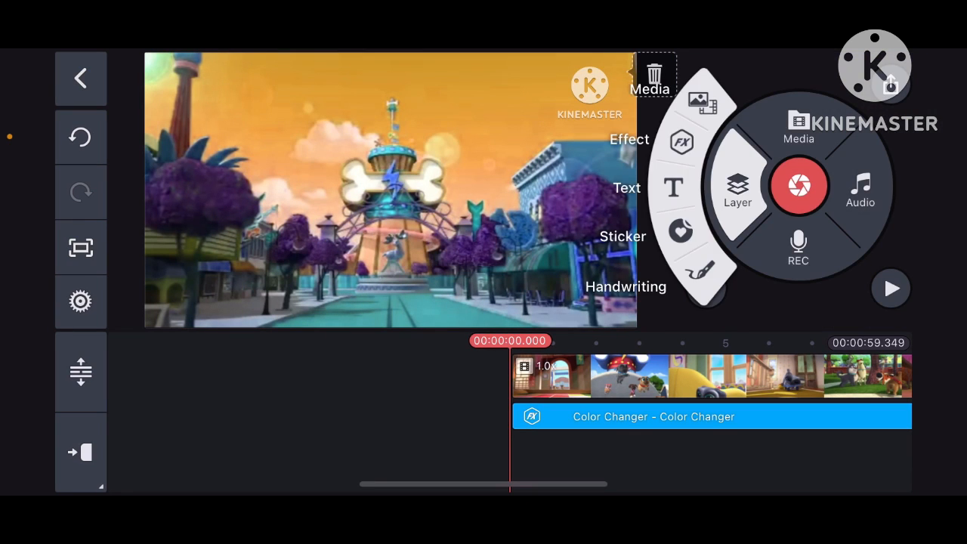
Step: Add a Color Inversion effect as a second effect layer
{"action": "left_click", "coordinate": [629, 138]}
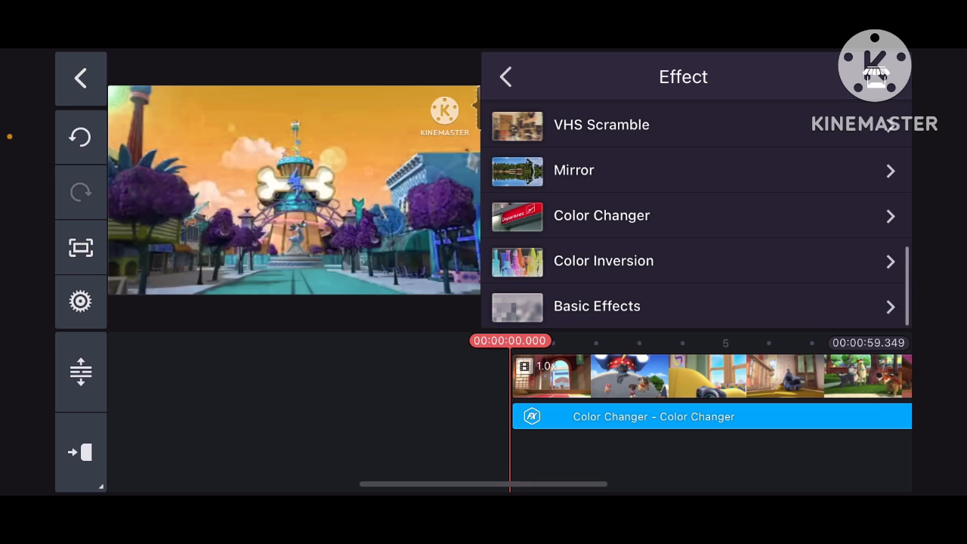
{"action": "left_click", "coordinate": [602, 260]}
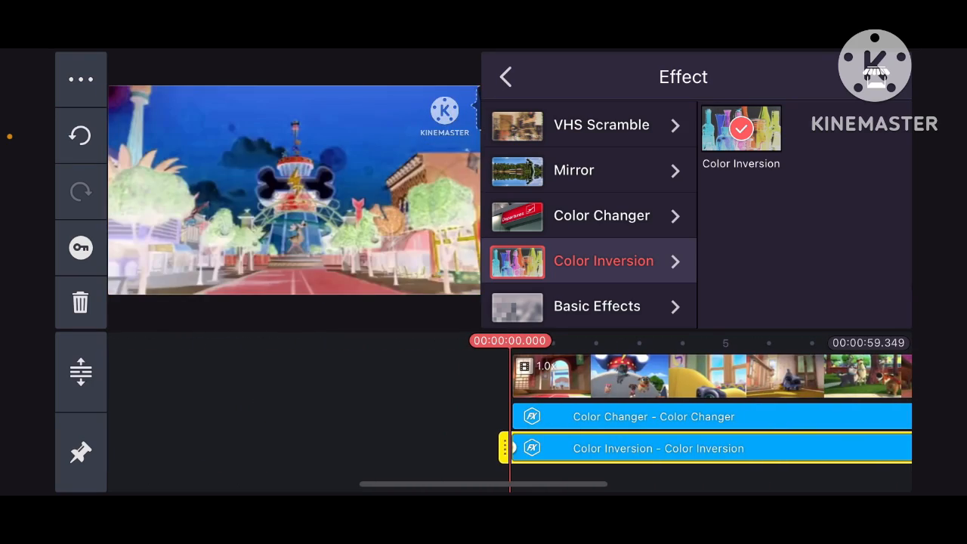
{"action": "left_click", "coordinate": [504, 77]}
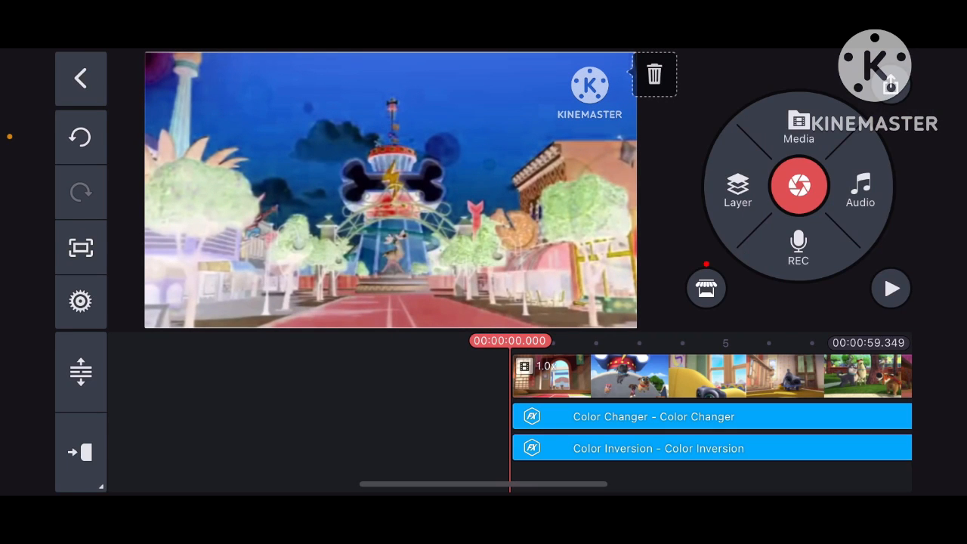
Step: Set the Color Inversion layer's mode to 1 for a green-tinted sky
{"action": "left_click", "coordinate": [657, 447]}
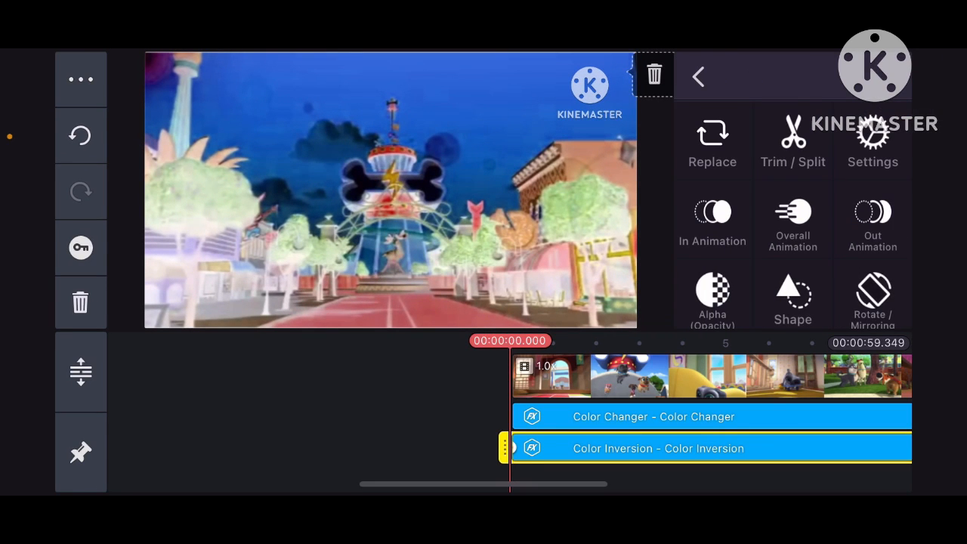
{"action": "left_click", "coordinate": [872, 142]}
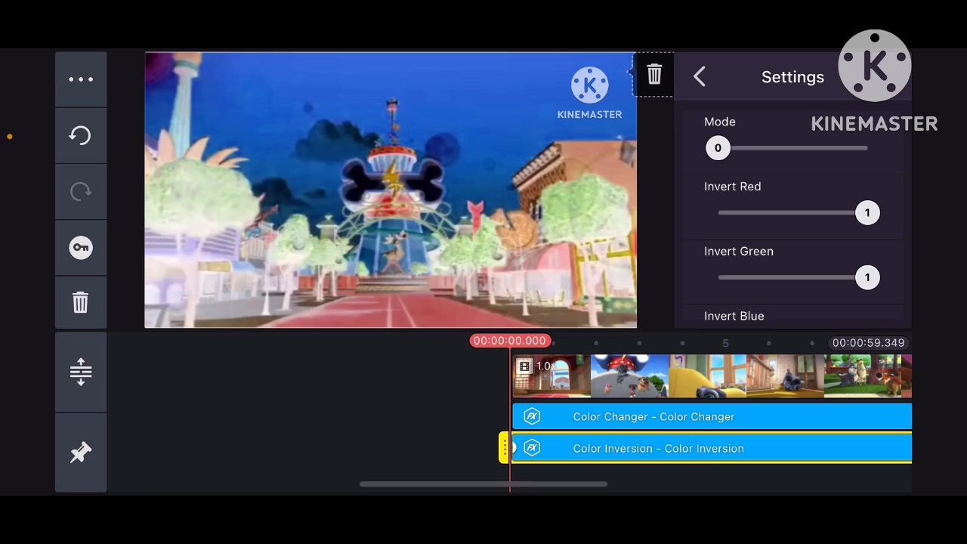
{"action": "left_click_drag", "start_coordinate": [718, 148], "coordinate": [768, 148]}
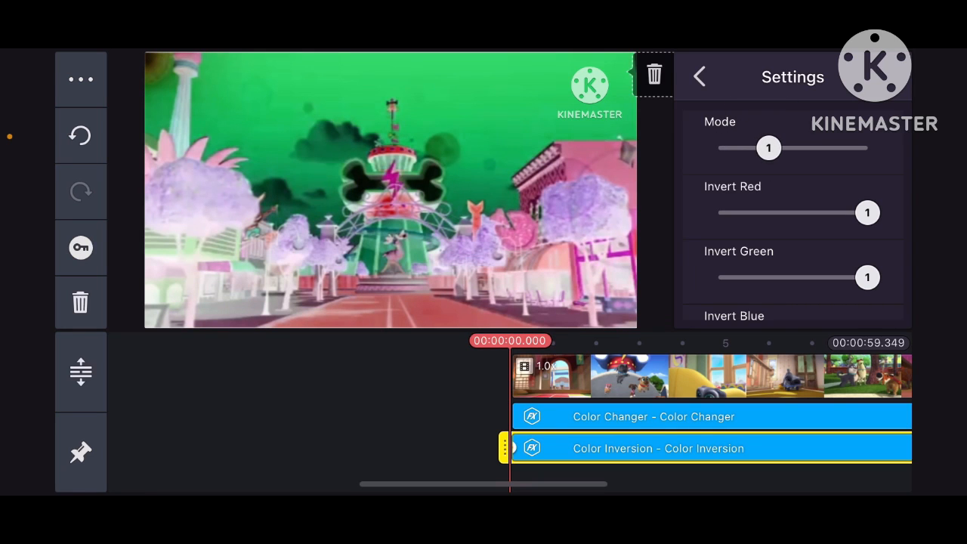
{"action": "left_click", "coordinate": [699, 76]}
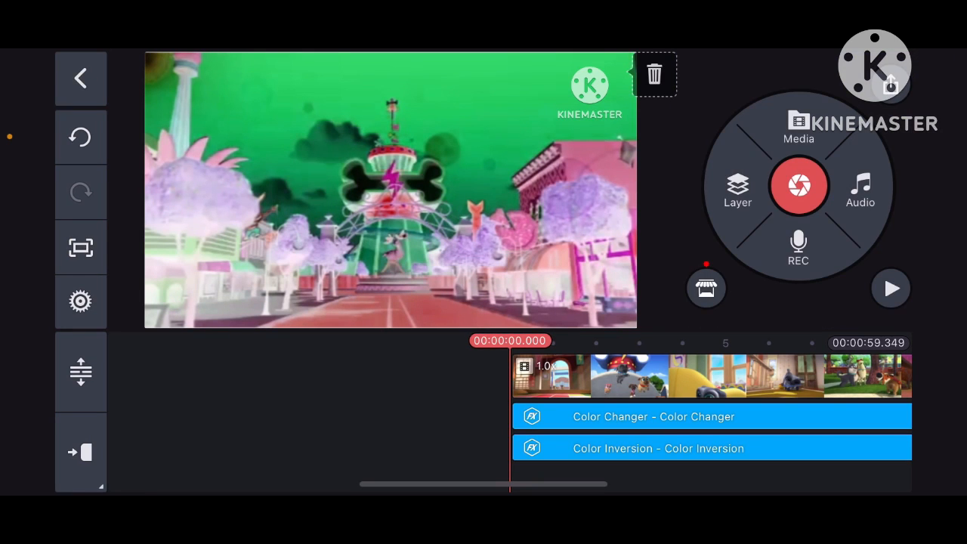
Step: Extract the cartoon clip's audio into separate img_3153.mov audio tracks
{"action": "left_click", "coordinate": [737, 186]}
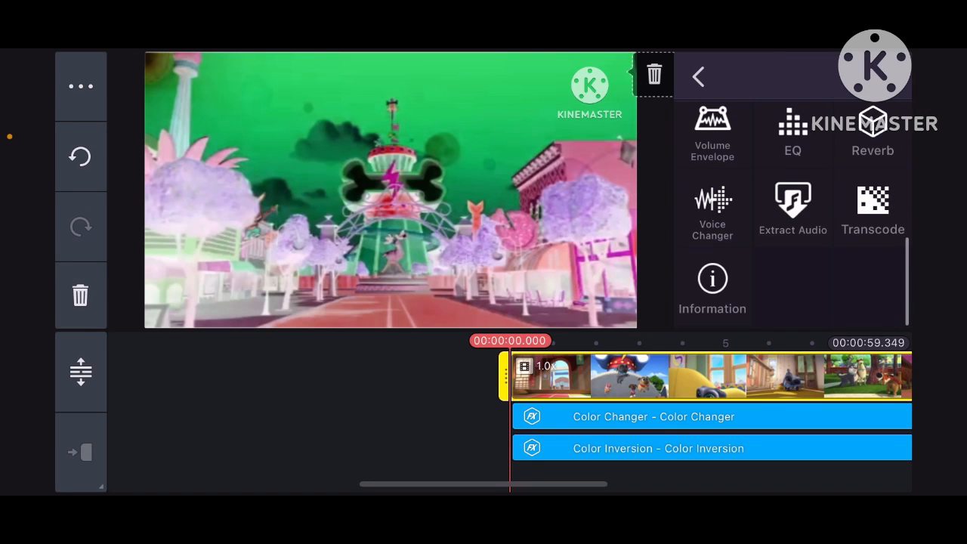
{"action": "left_click", "coordinate": [792, 207]}
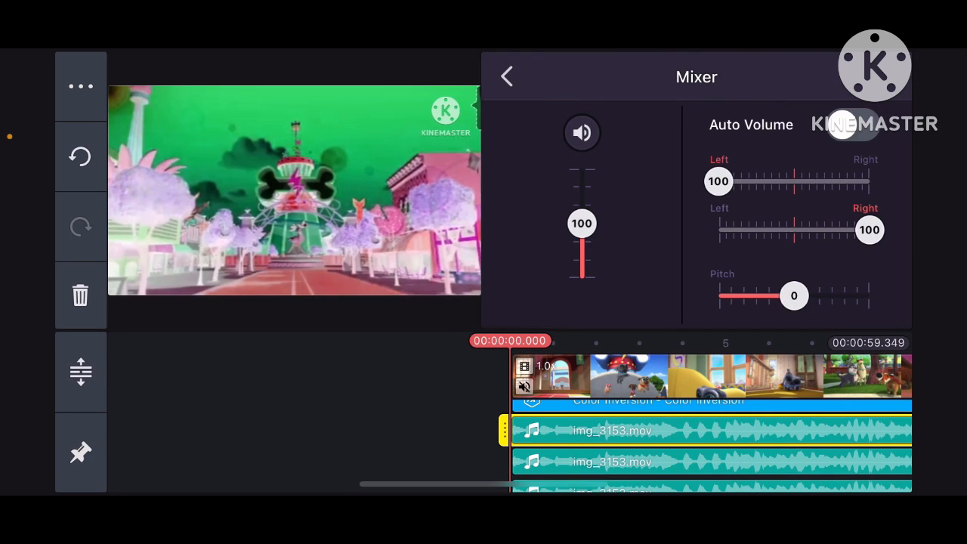
Step: Set the first extracted audio track's pitch to 3 and the second's to -3
{"action": "left_click_drag", "start_coordinate": [794, 295], "coordinate": [824, 295]}
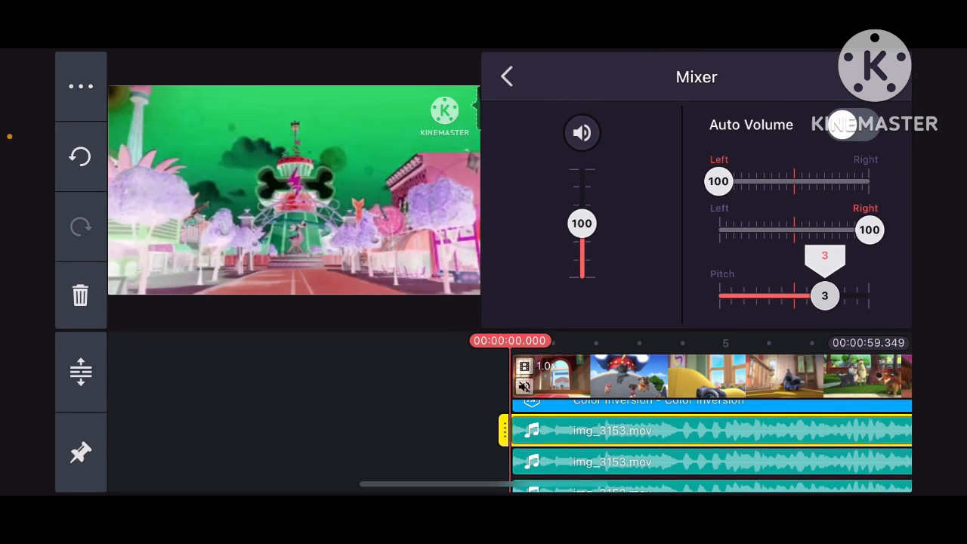
{"action": "left_click_drag", "start_coordinate": [823, 295], "coordinate": [793, 295]}
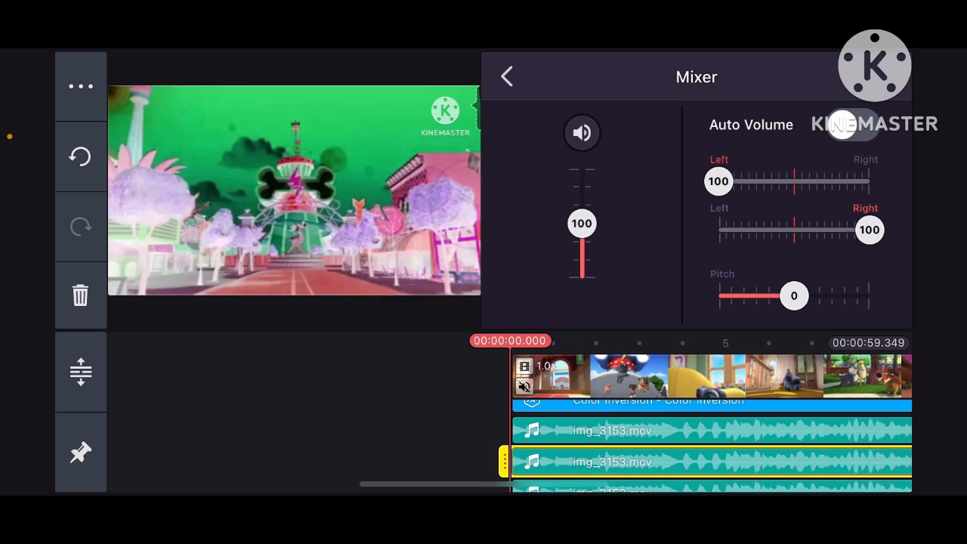
{"action": "left_click_drag", "start_coordinate": [793, 295], "coordinate": [775, 296]}
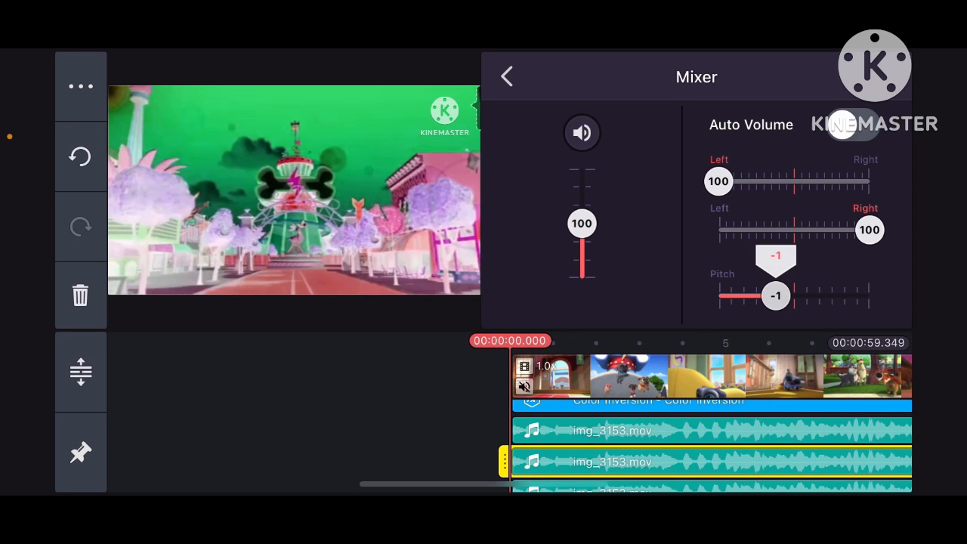
{"action": "left_click_drag", "start_coordinate": [775, 295], "coordinate": [755, 296]}
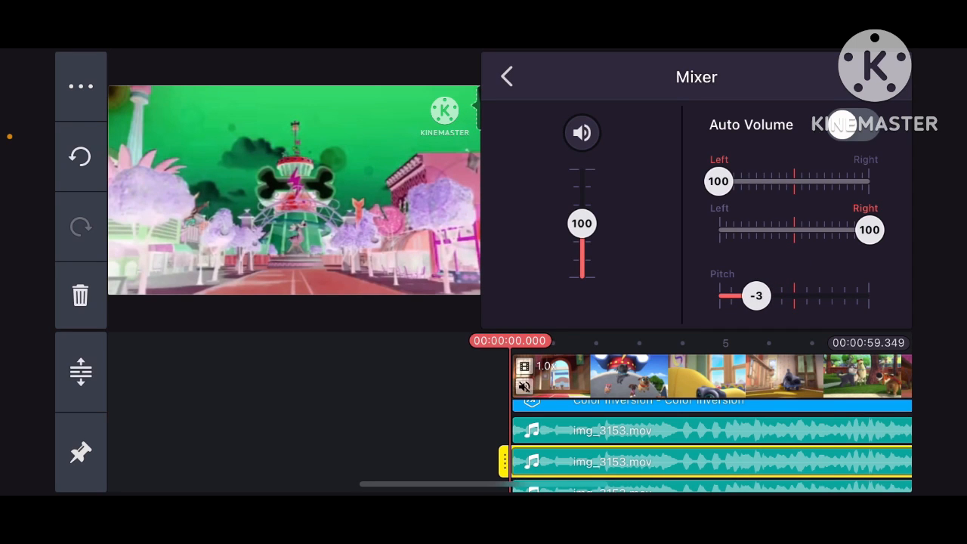
Step: Lower the third audio track's pitch to -6, then play back the video
{"action": "left_click", "coordinate": [506, 76]}
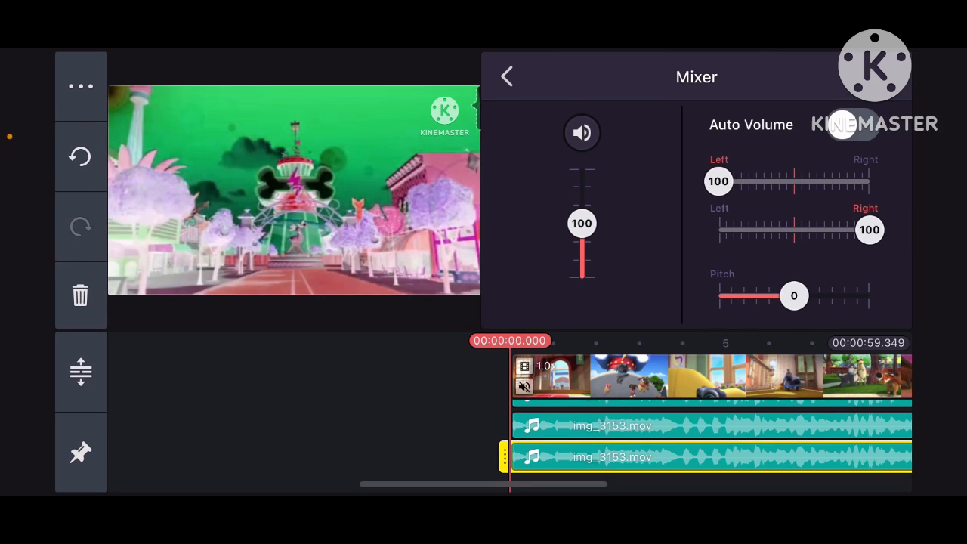
{"action": "left_click_drag", "start_coordinate": [793, 295], "coordinate": [718, 295]}
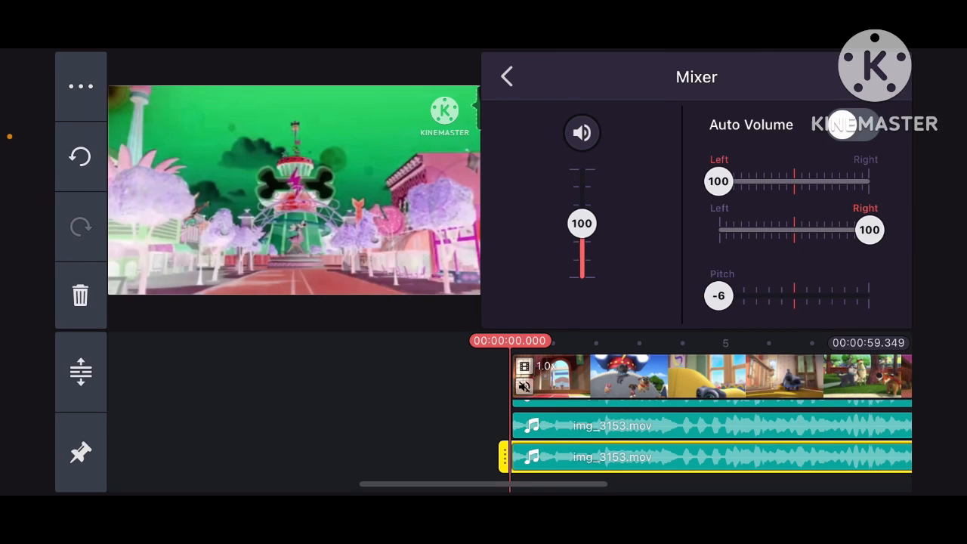
{"action": "left_click", "coordinate": [505, 76]}
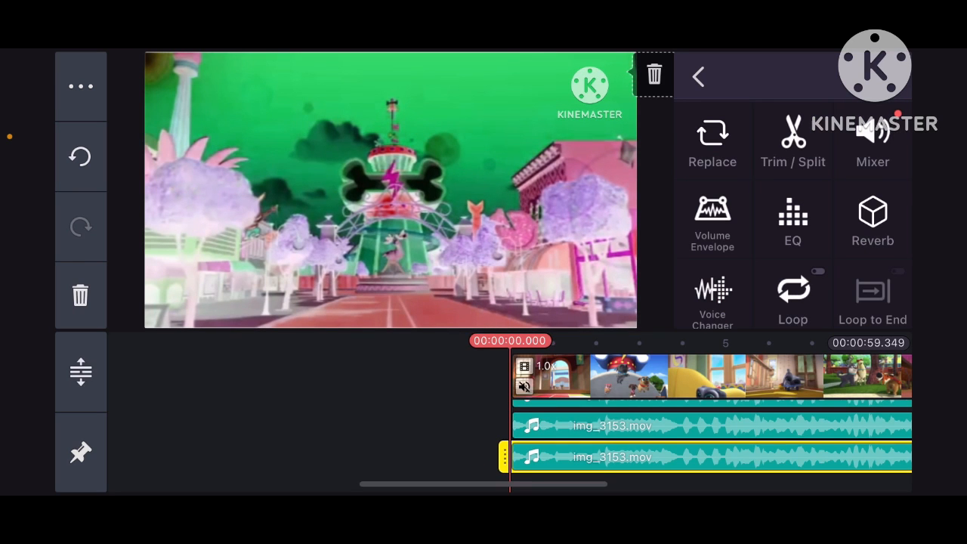
{"action": "left_click", "coordinate": [696, 76]}
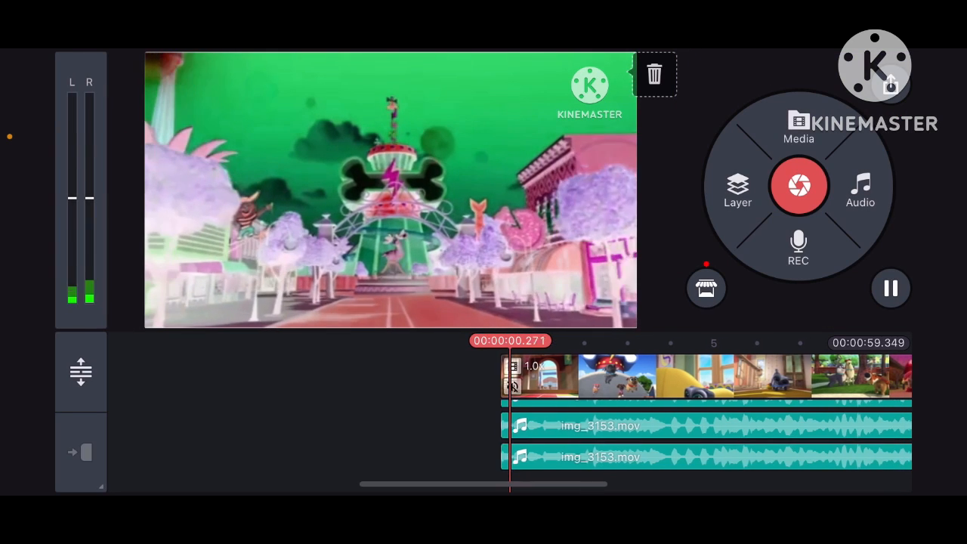